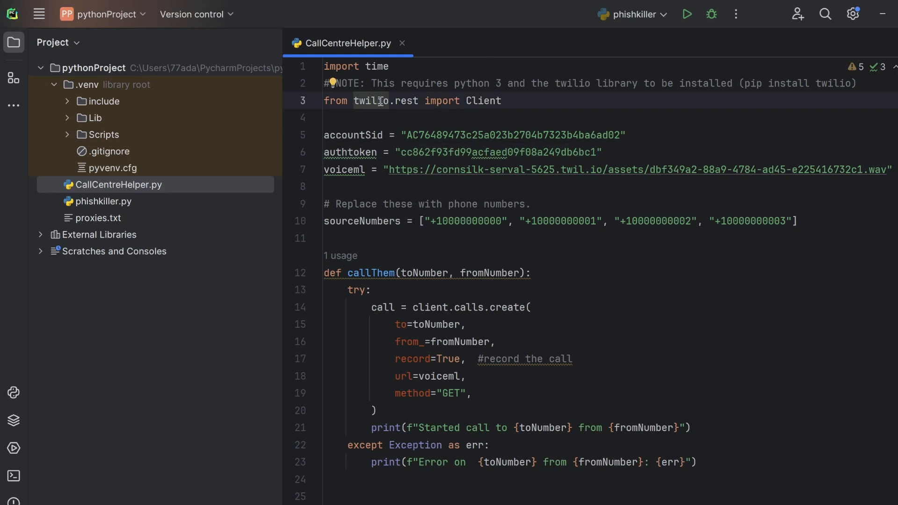
Step: Highlight the twilio import and the auth token value while reviewing the script's credentials
{"action": "double_click", "coordinate": [352, 135]}
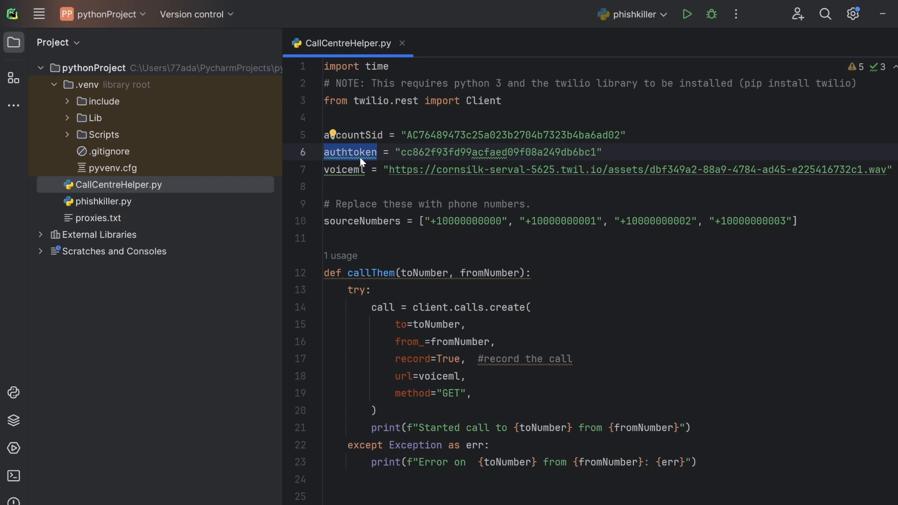
{"action": "mouse_move", "coordinate": [397, 145]}
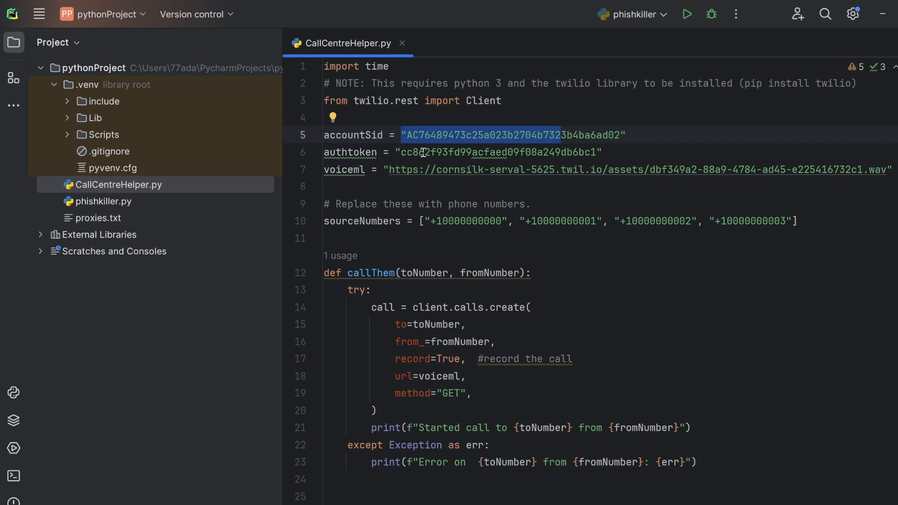
{"action": "double_click", "coordinate": [344, 169]}
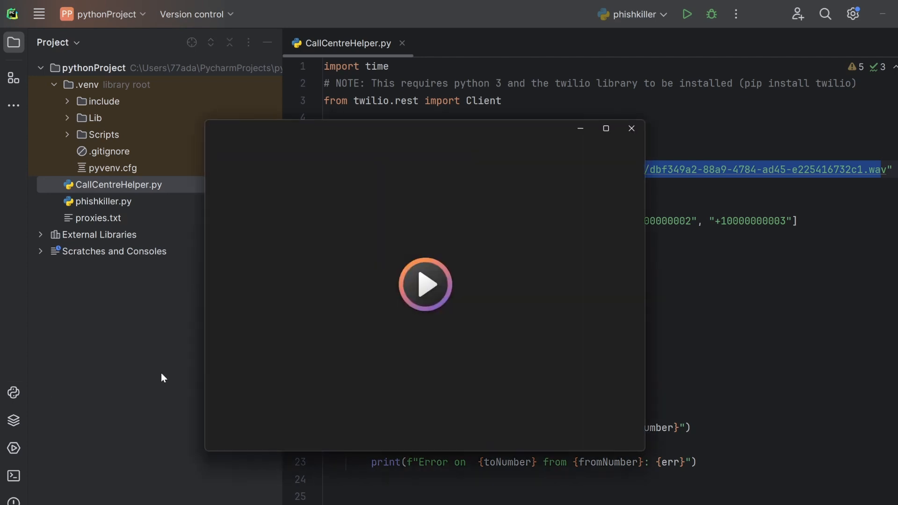
Step: Play the voiceml .wav recording in Media Player, then close the player window
{"action": "left_click", "coordinate": [424, 284]}
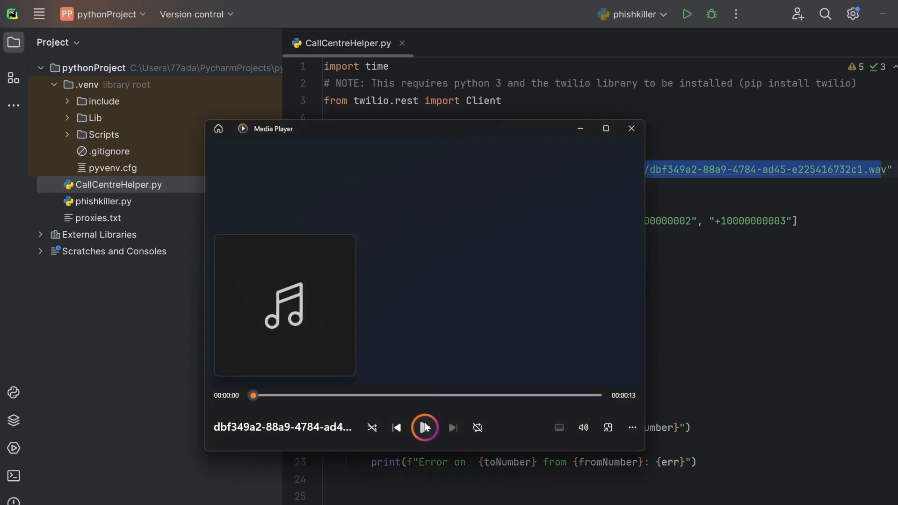
{"action": "left_click", "coordinate": [425, 428]}
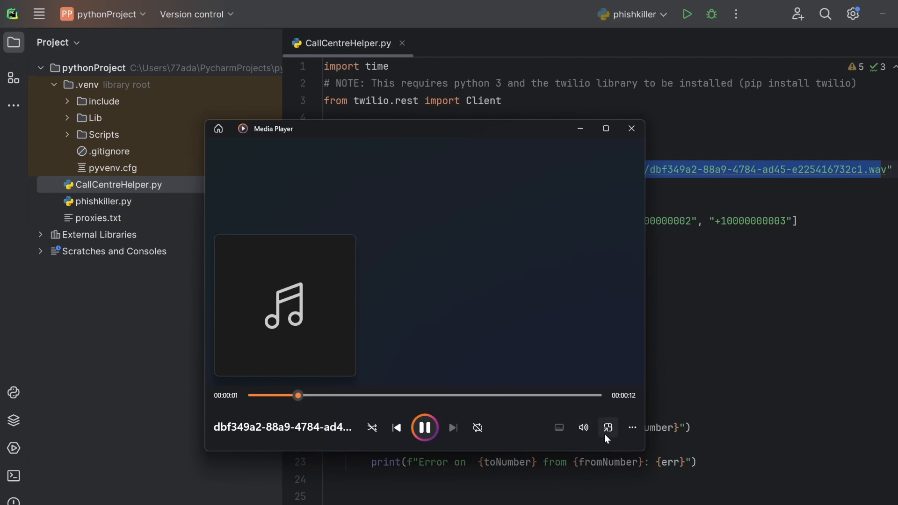
{"action": "left_click", "coordinate": [583, 427]}
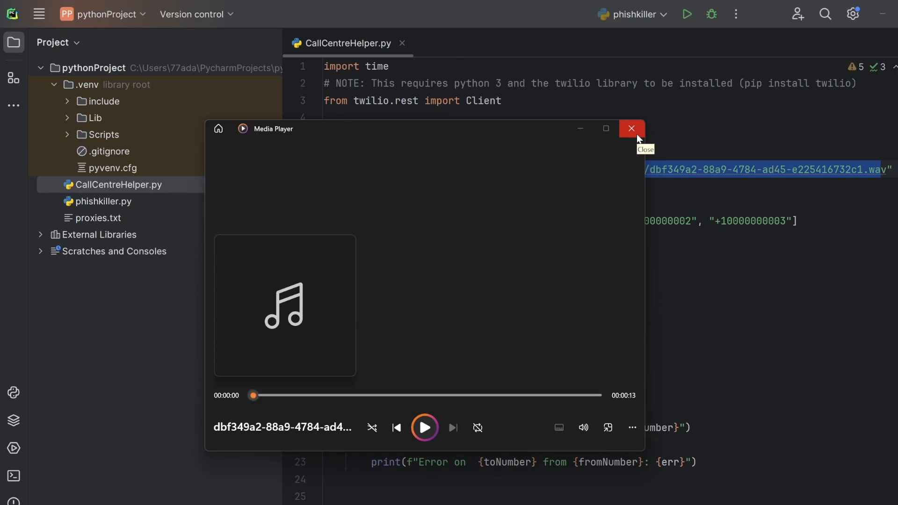
{"action": "left_click", "coordinate": [631, 128]}
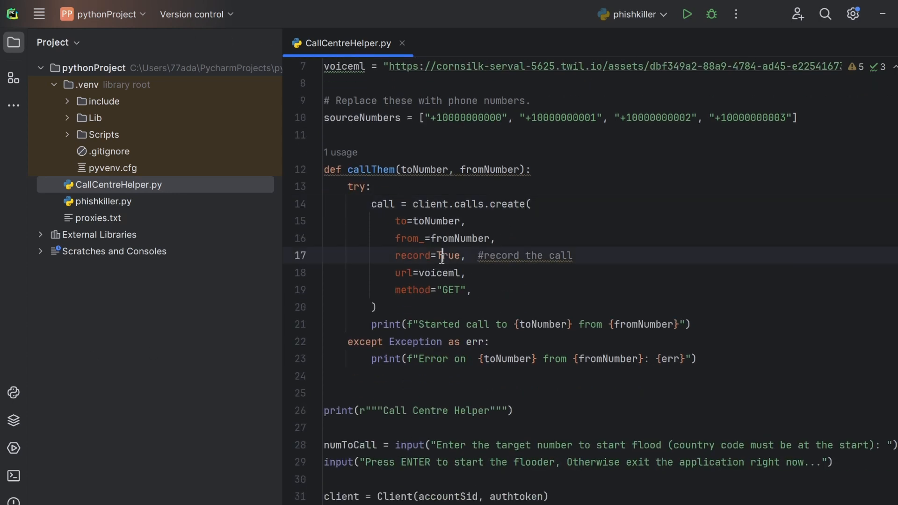
{"action": "mouse_move", "coordinate": [443, 255]}
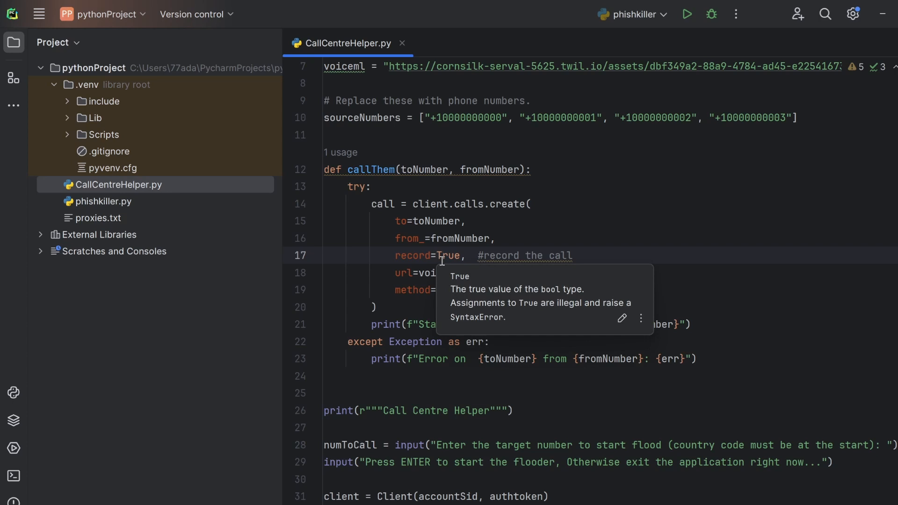
{"action": "left_click_drag", "start_coordinate": [371, 204], "coordinate": [470, 289]}
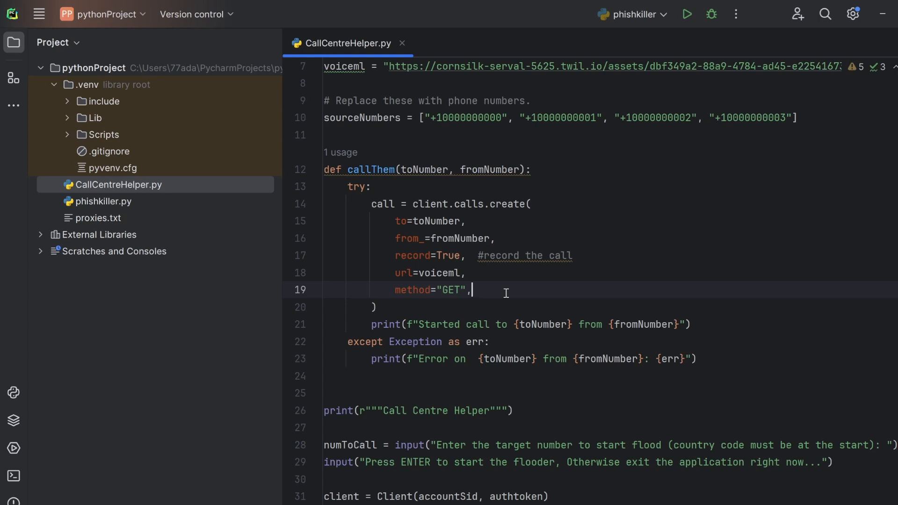
{"action": "scroll", "scroll_direction": "down", "scroll_amount": 3}
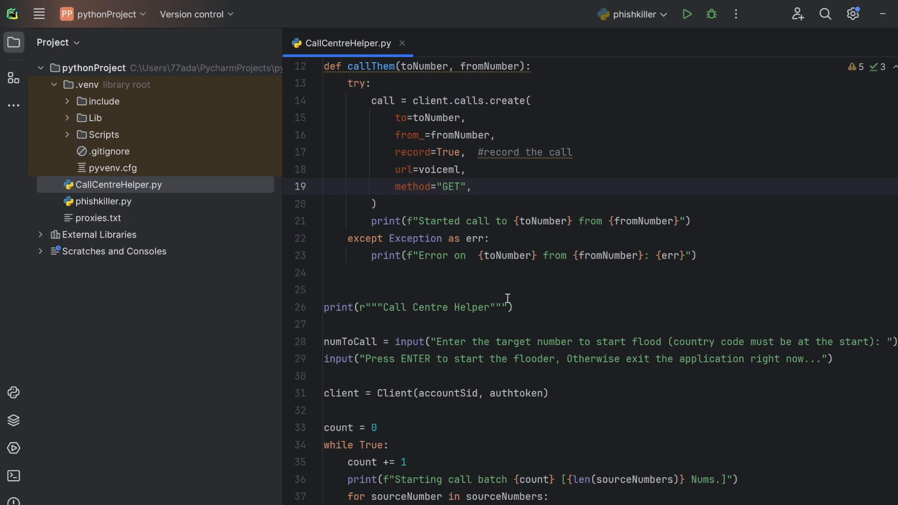
{"action": "scroll", "scroll_direction": "down", "scroll_amount": 3}
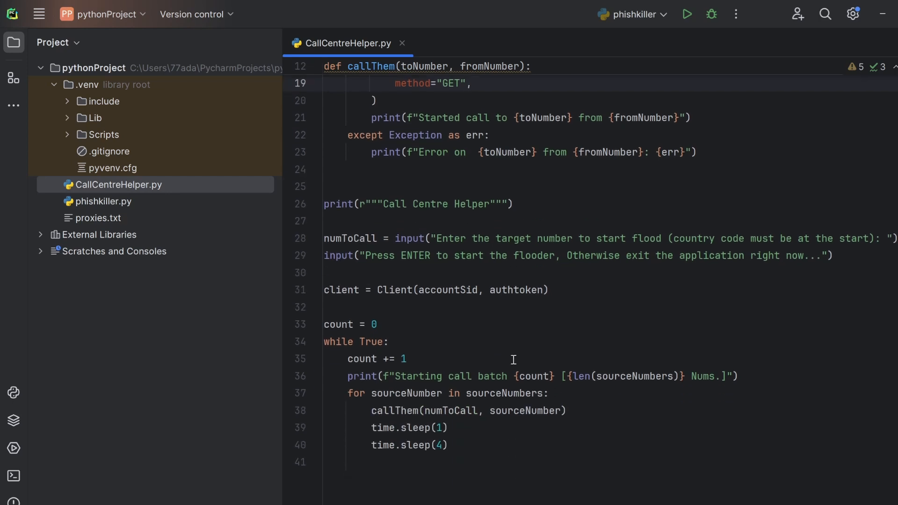
{"action": "mouse_move", "coordinate": [577, 376]}
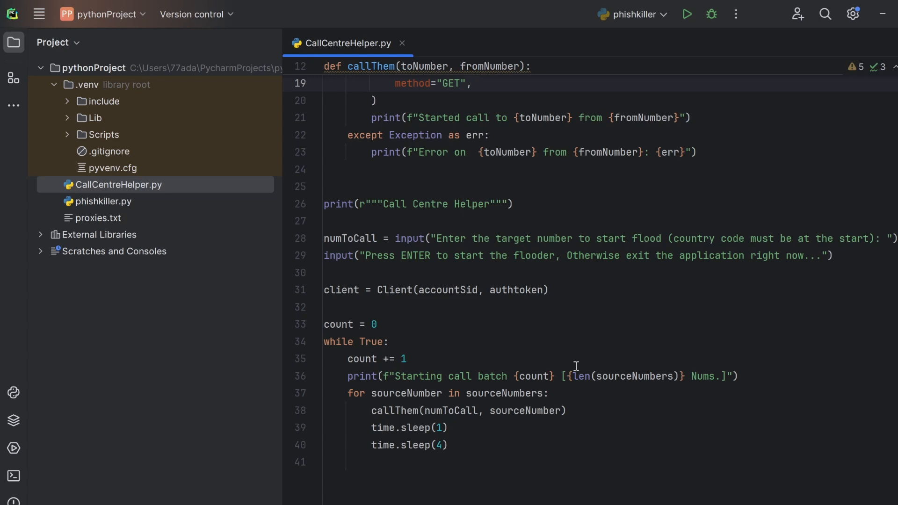
{"action": "mouse_move", "coordinate": [599, 409]}
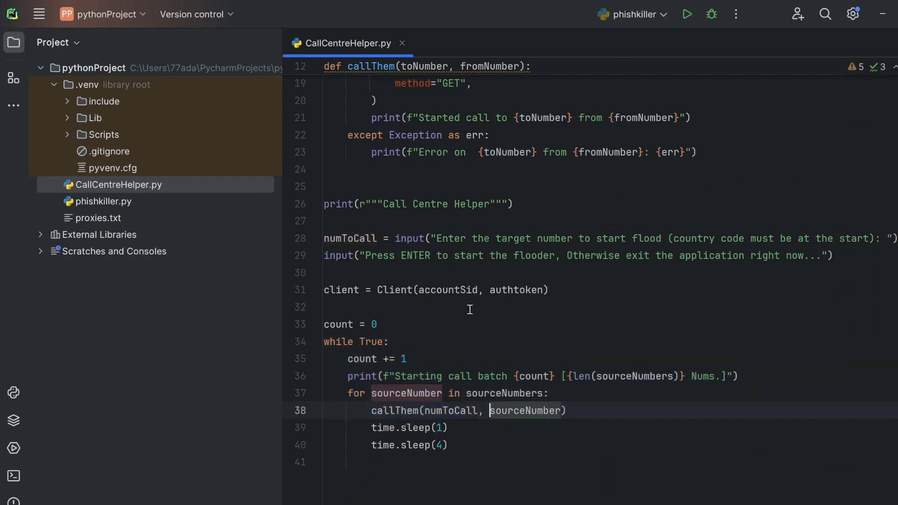
Step: Run CallCentreHelper.py and start entering +44796... as the target, then clear it
{"action": "left_click", "coordinate": [686, 14]}
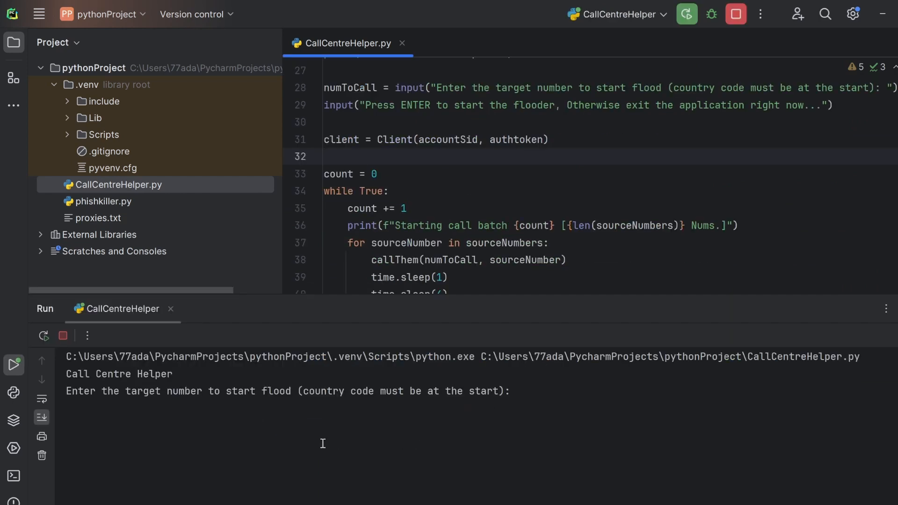
{"action": "mouse_move", "coordinate": [178, 441]}
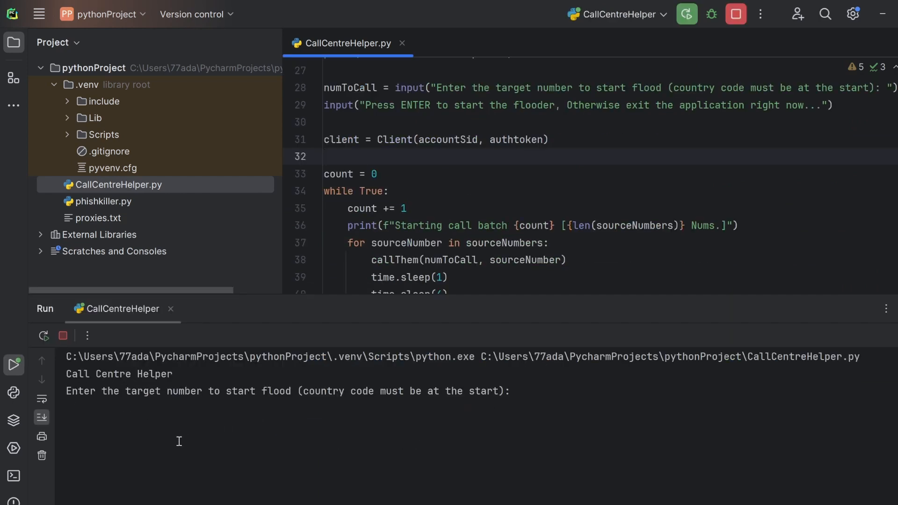
{"action": "mouse_move", "coordinate": [283, 404]}
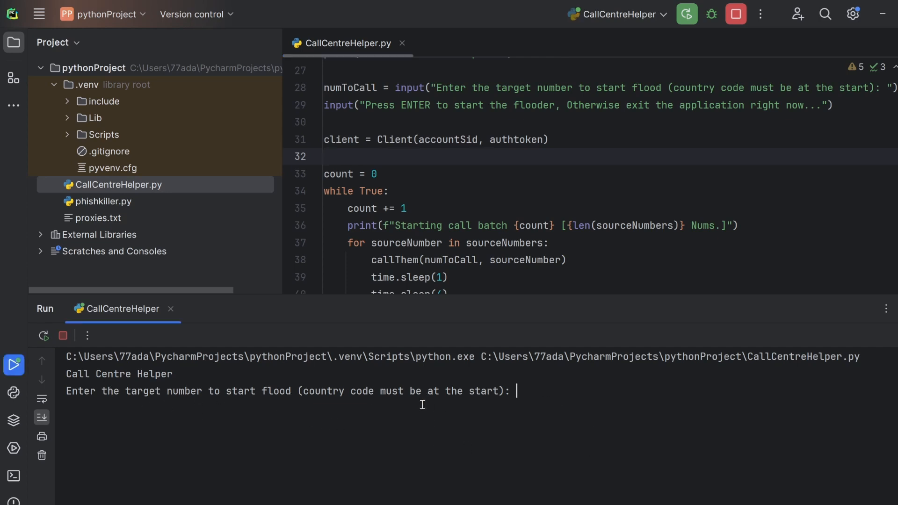
{"action": "mouse_move", "coordinate": [442, 413]}
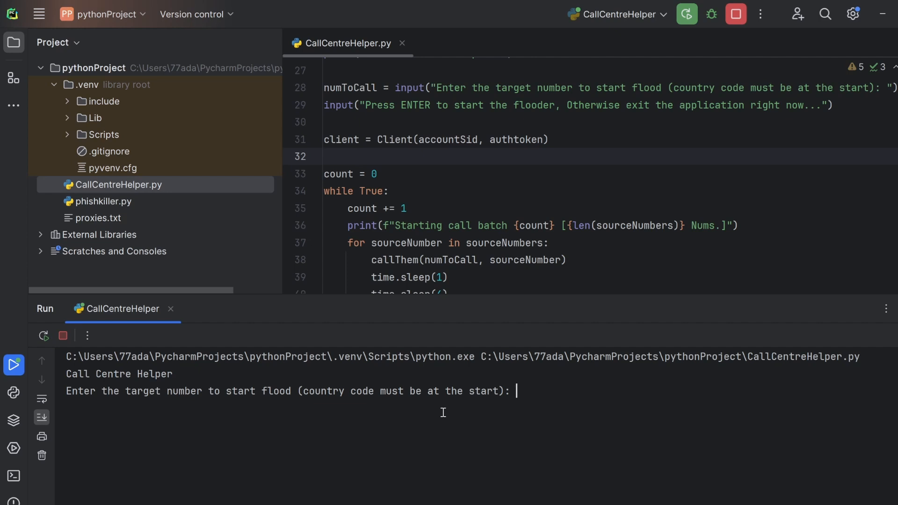
{"action": "type", "text": "+44"}
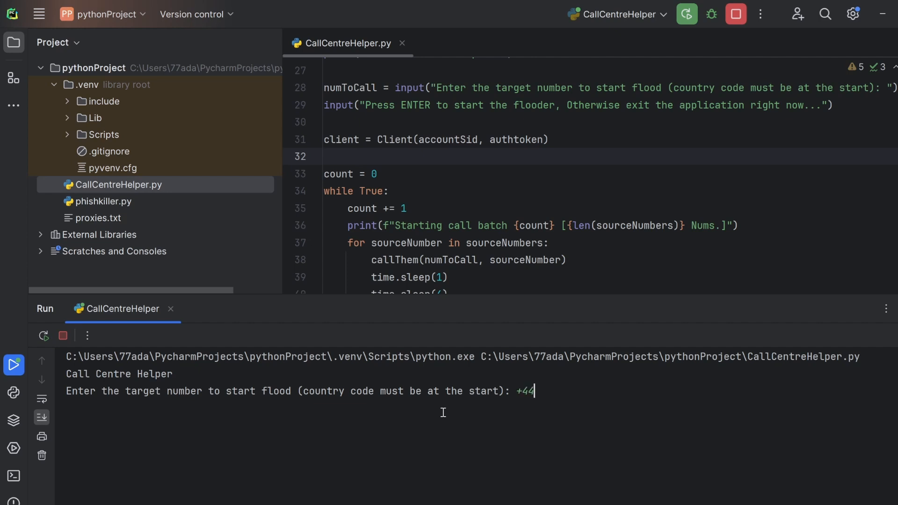
{"action": "type", "text": "796"}
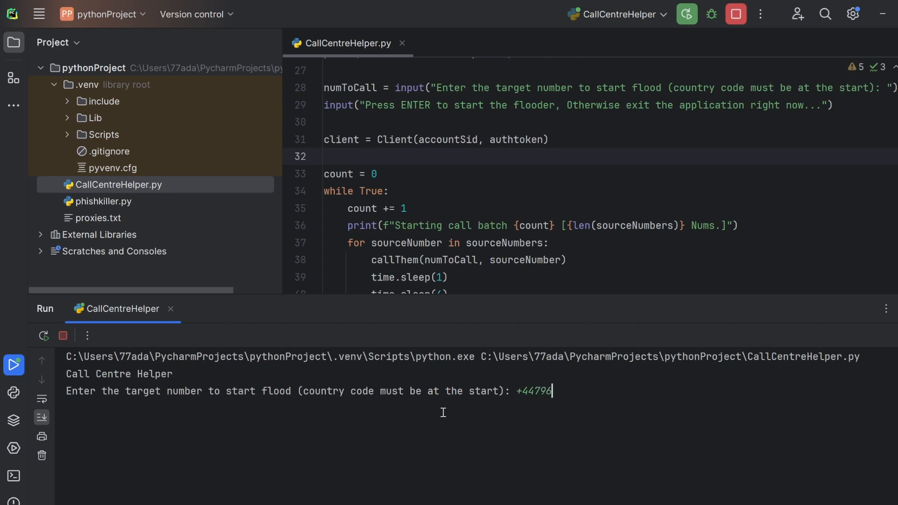
{"action": "type", "text": "7"}
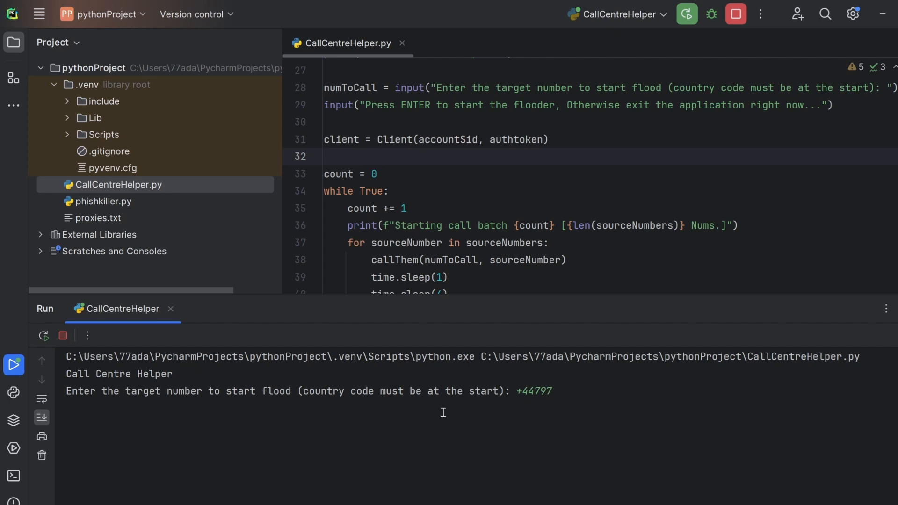
{"action": "key", "text": "BackSpace"}
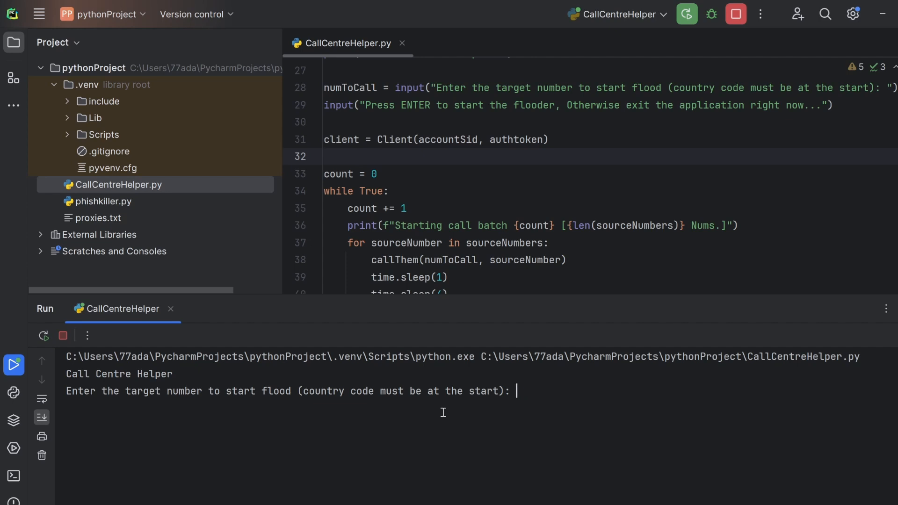
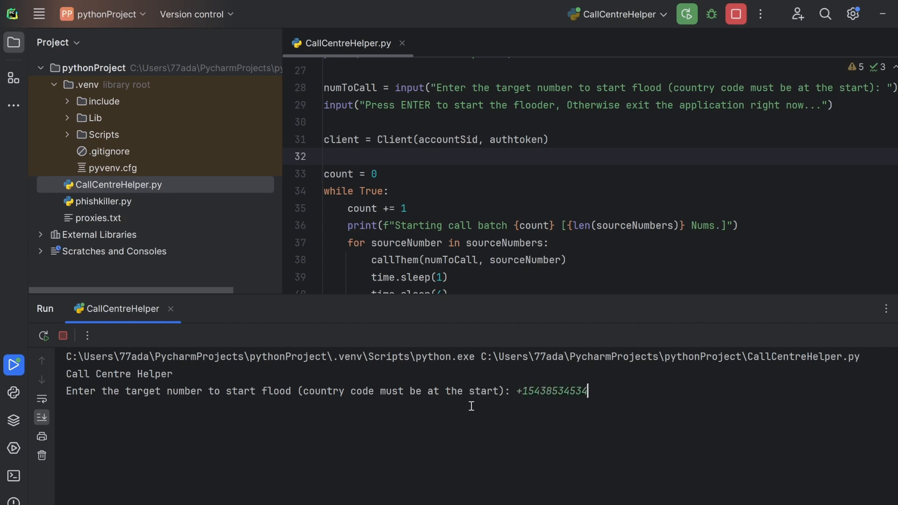
{"action": "key", "text": "enter"}
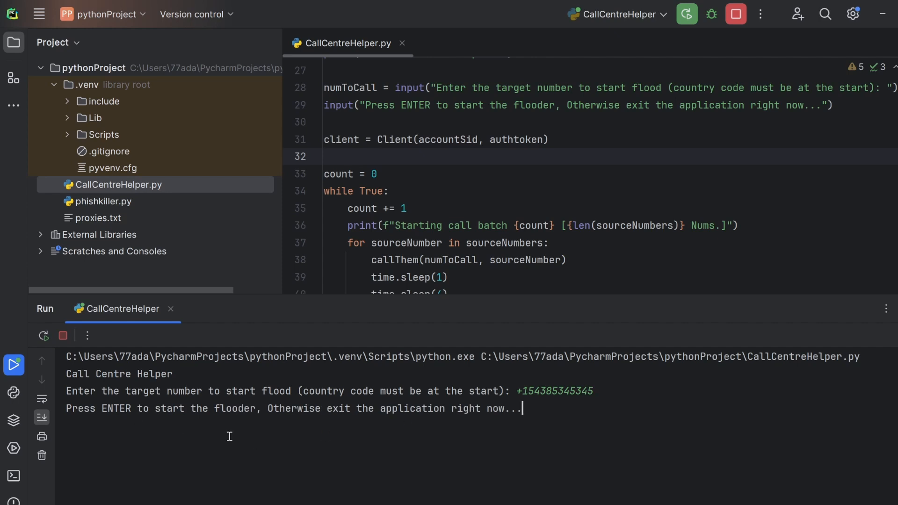
{"action": "mouse_move", "coordinate": [399, 443]}
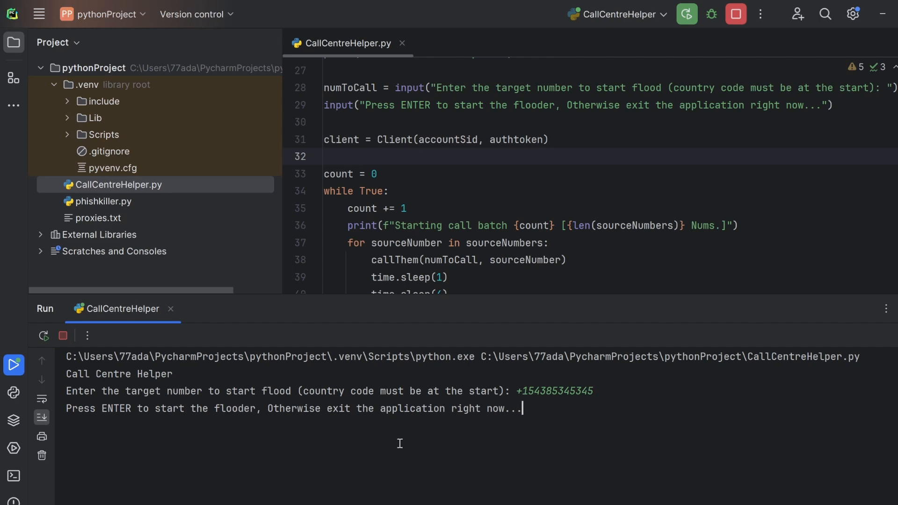
Step: Start the call batches, watch each call fail with HTTP 401 errors, then end the run
{"action": "key", "text": "enter"}
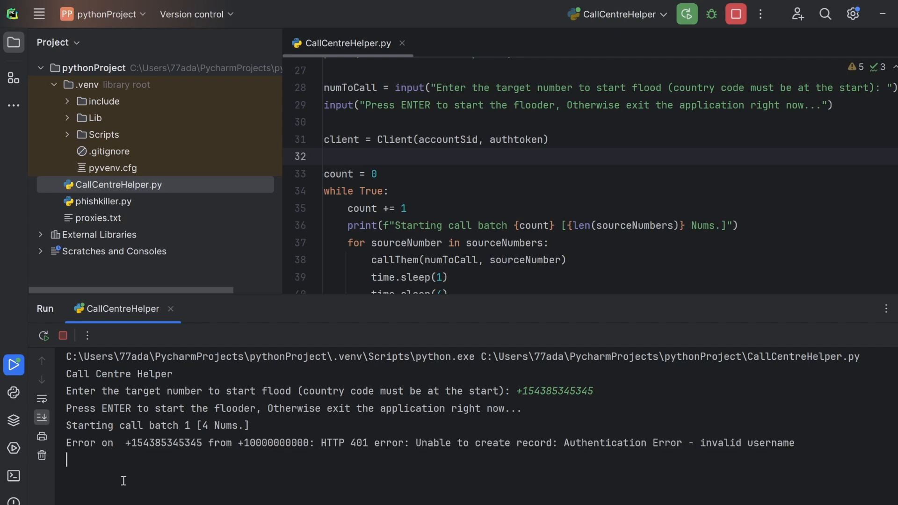
{"action": "mouse_move", "coordinate": [175, 465]}
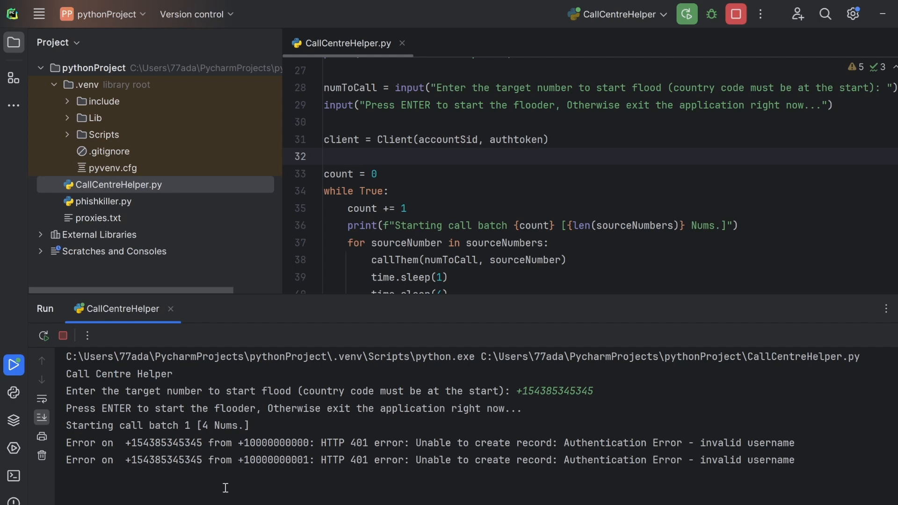
{"action": "mouse_move", "coordinate": [213, 494]}
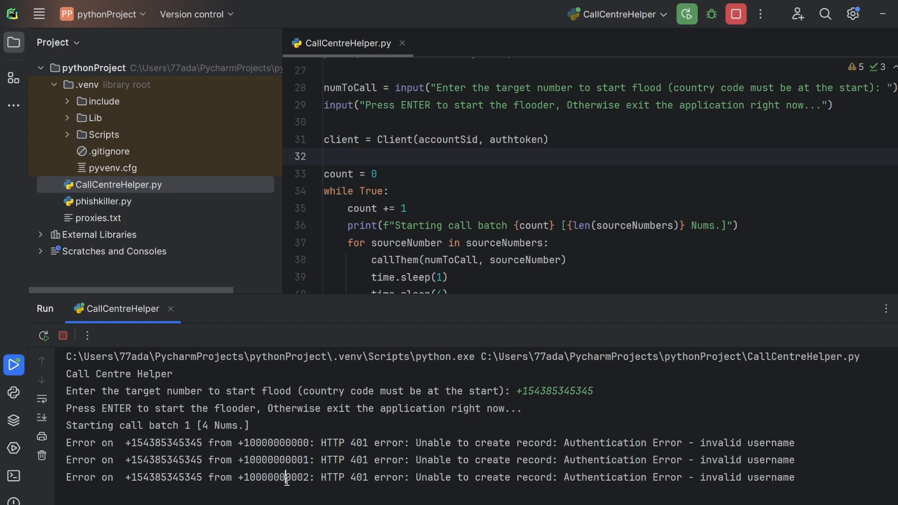
{"action": "double_click", "coordinate": [276, 477]}
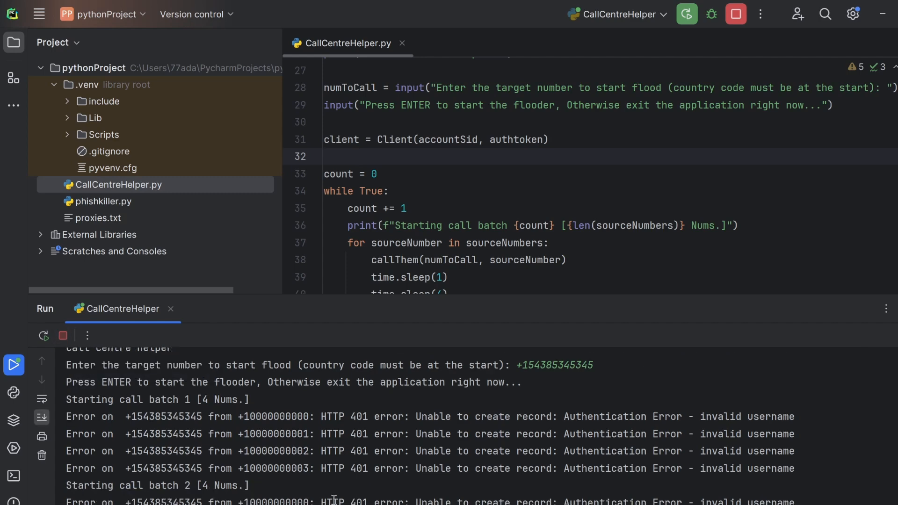
{"action": "mouse_move", "coordinate": [496, 476]}
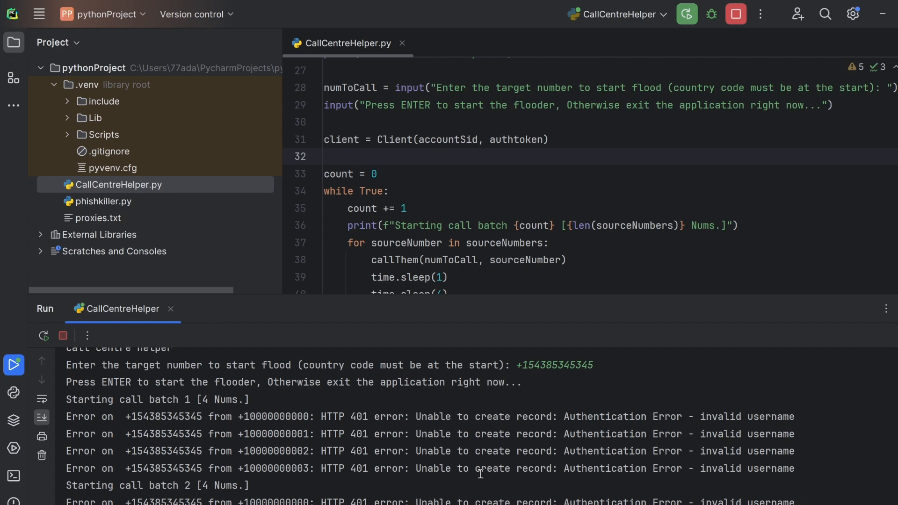
{"action": "scroll", "scroll_direction": "down", "scroll_amount": 3}
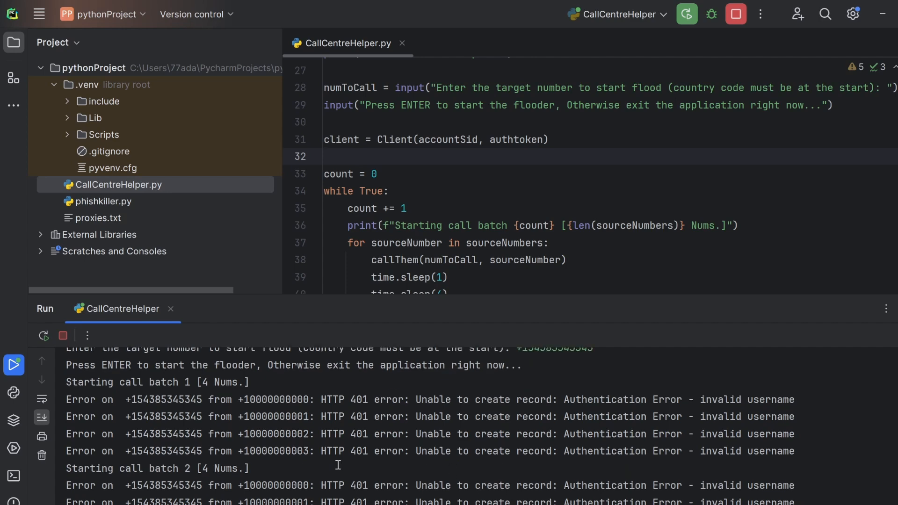
{"action": "left_click", "coordinate": [62, 336]}
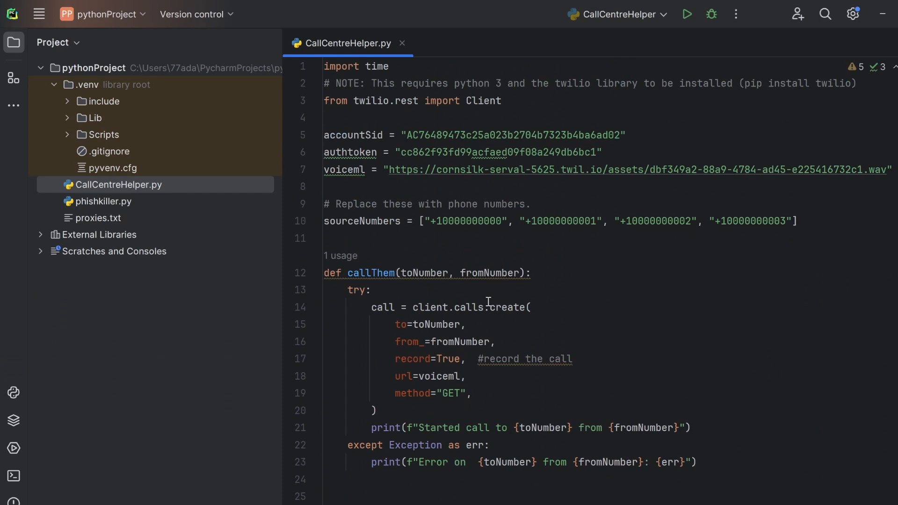
{"action": "scroll", "scroll_direction": "down", "scroll_amount": 3}
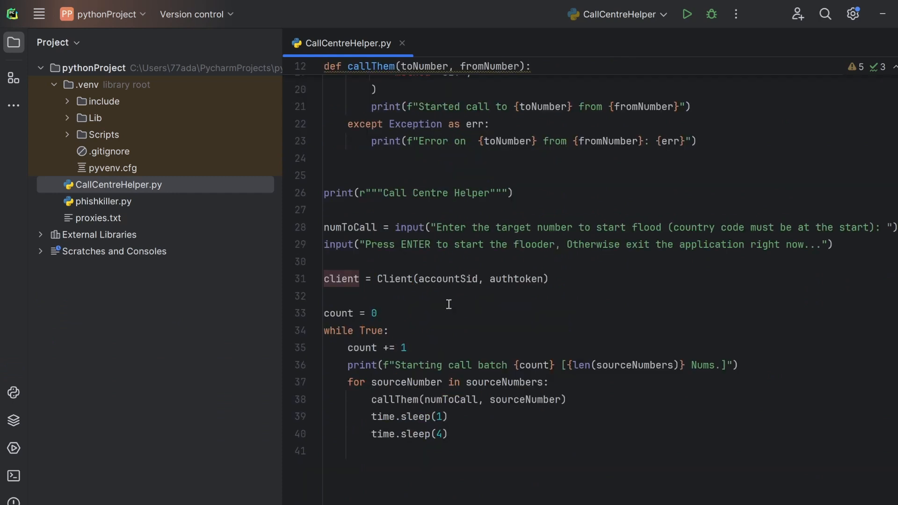
{"action": "mouse_move", "coordinate": [426, 276]}
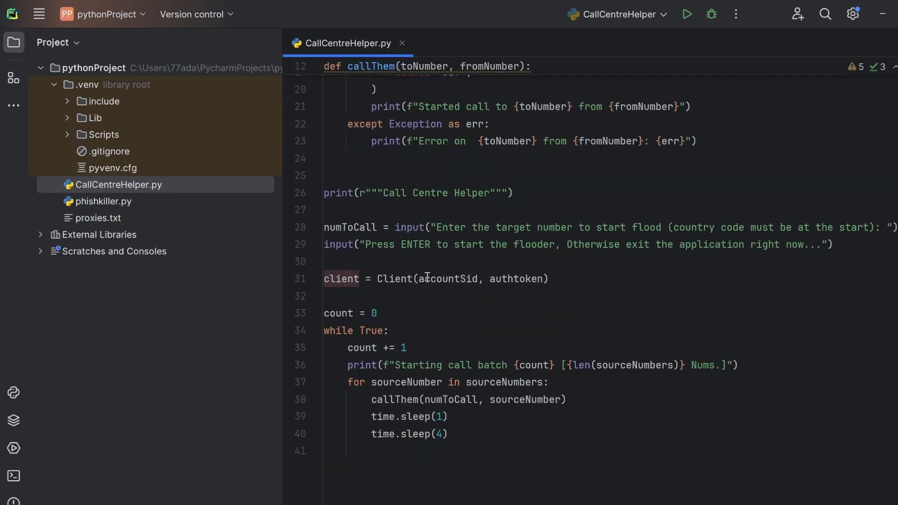